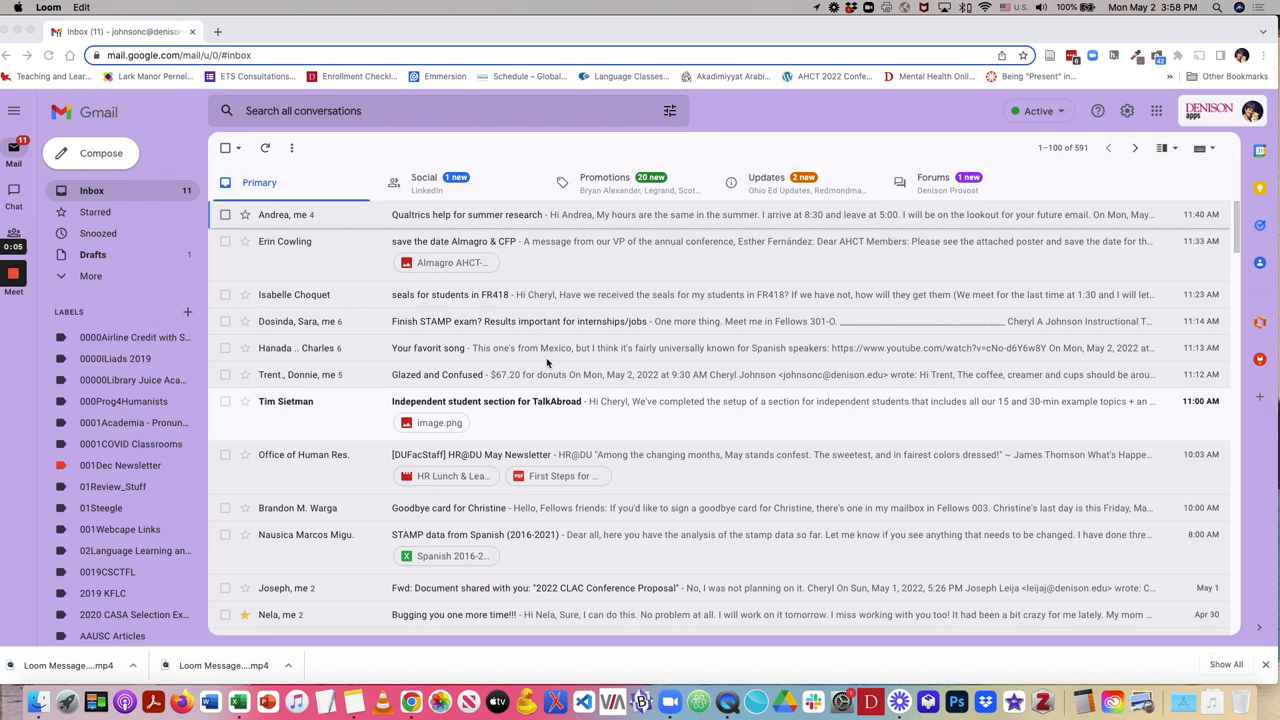
mouse_move(986, 234)
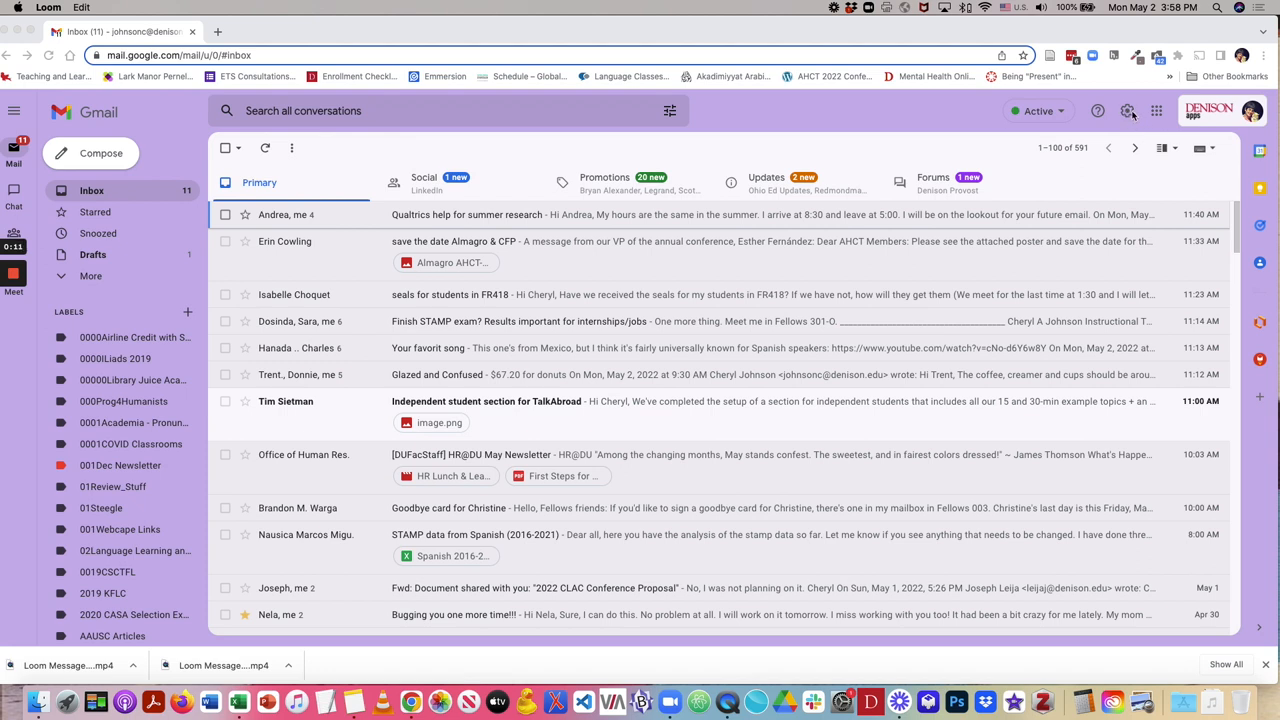
mouse_move(1132, 114)
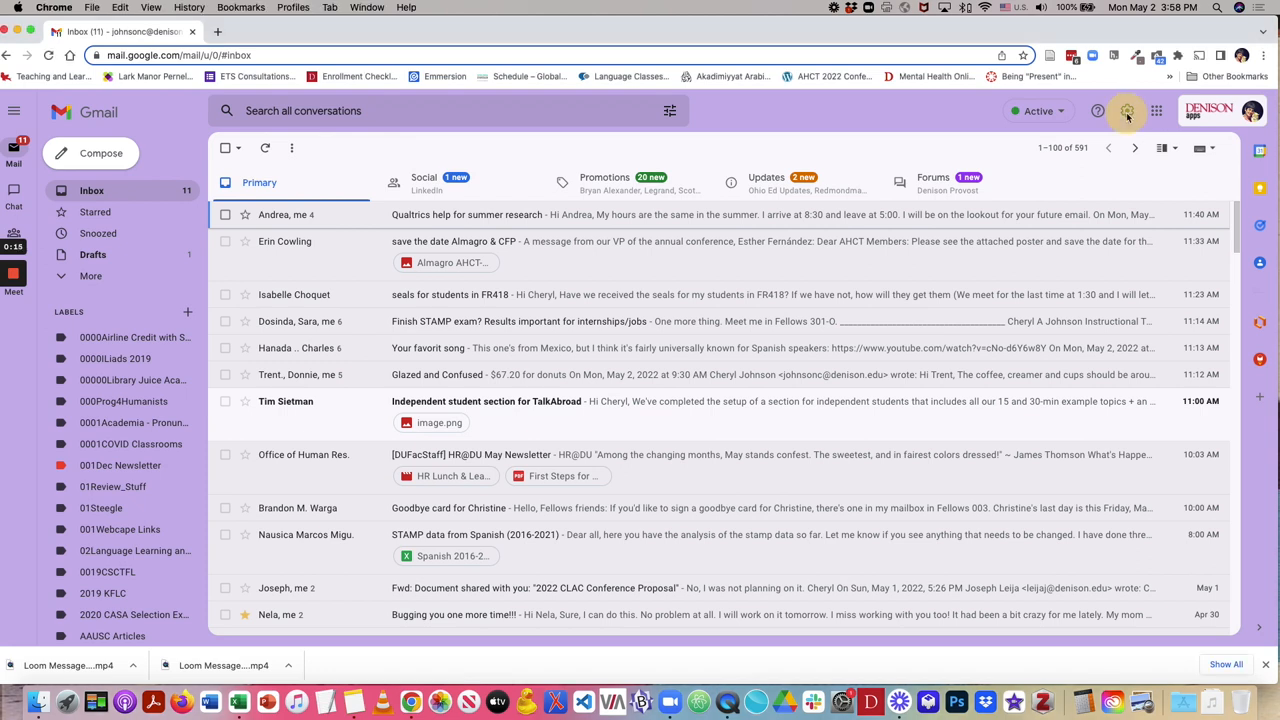
Open Quick settings from the gear icon and go to See all settings.
left_click(1128, 110)
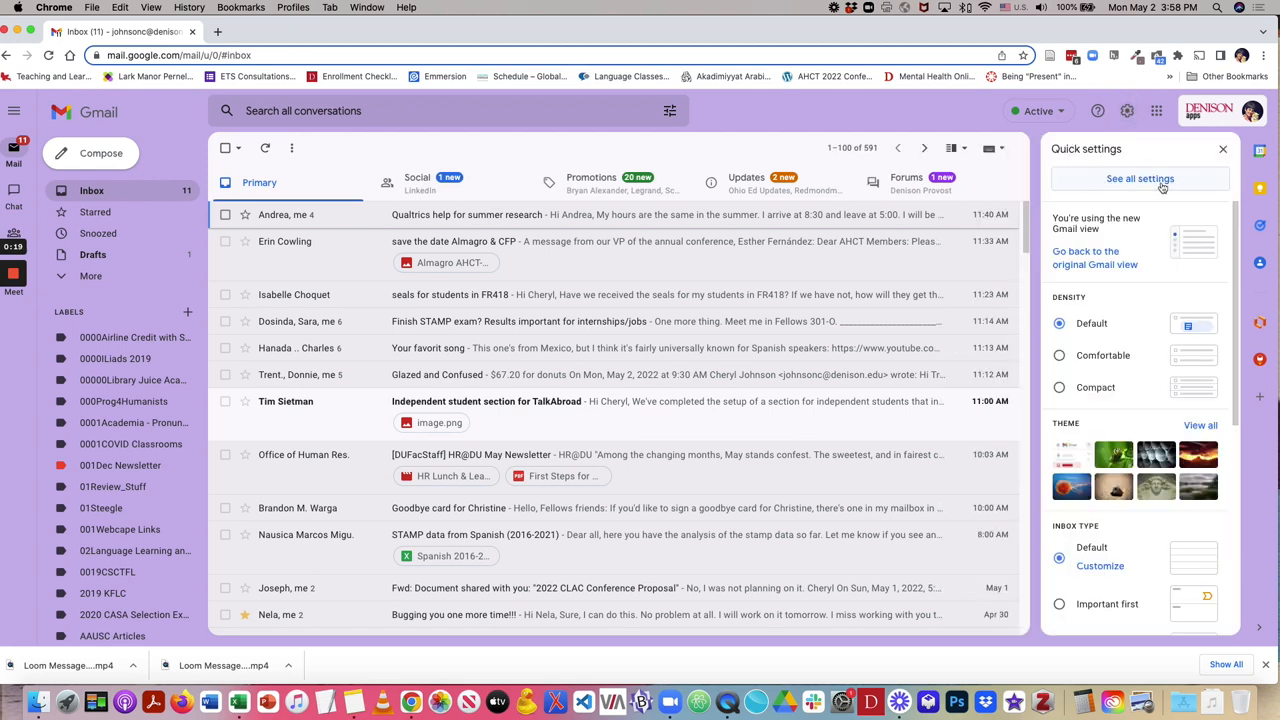
left_click(1140, 178)
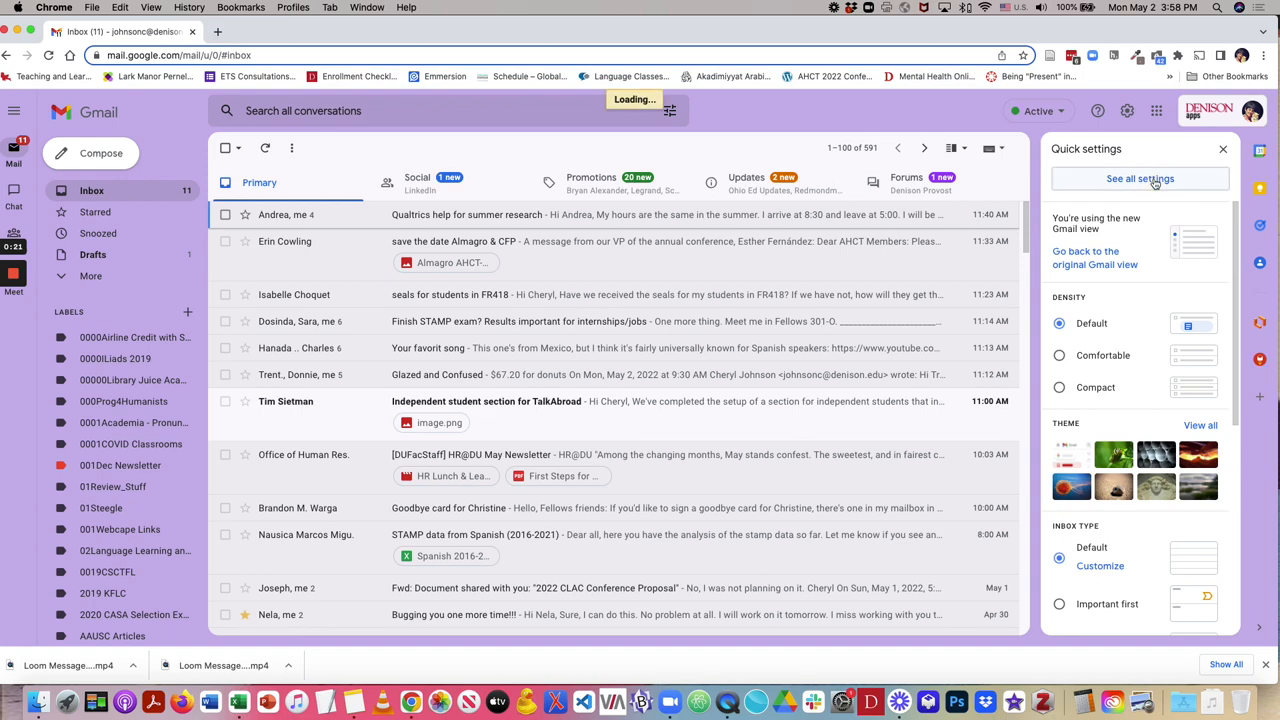
Set the Undo Send cancellation period to 30 seconds in General settings and move toward Save Changes.
left_click(1140, 178)
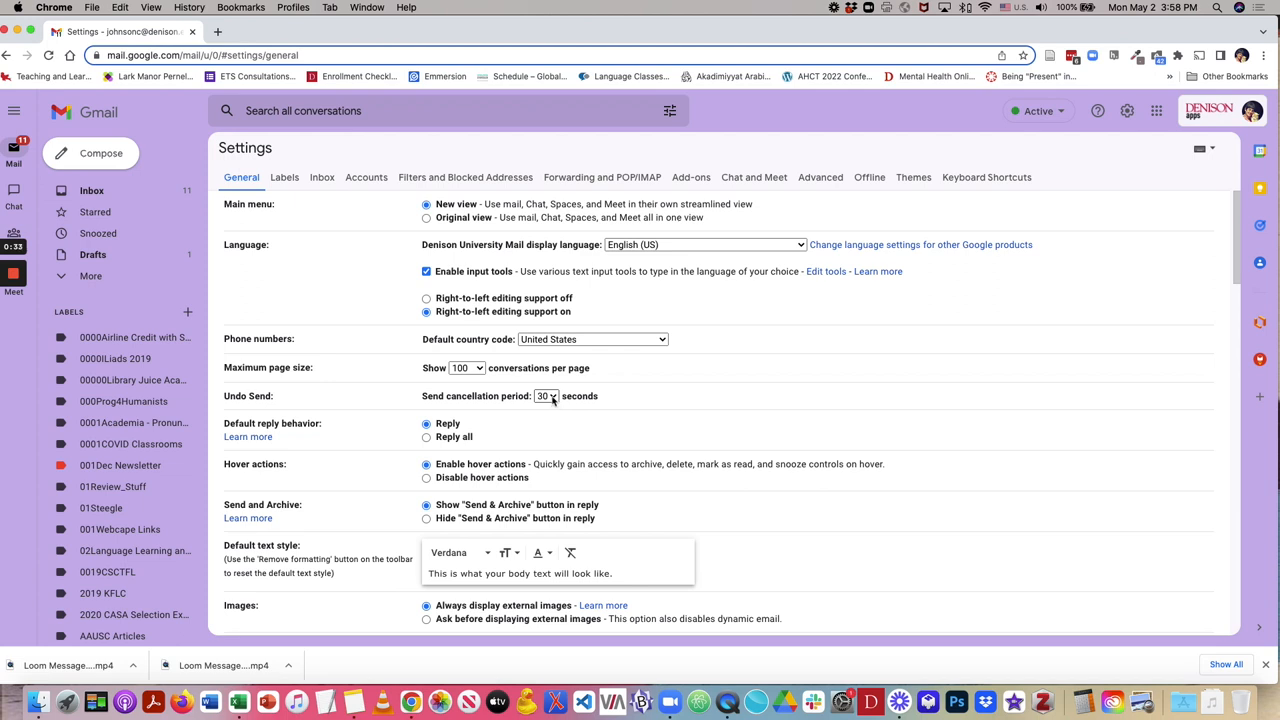
mouse_move(556, 400)
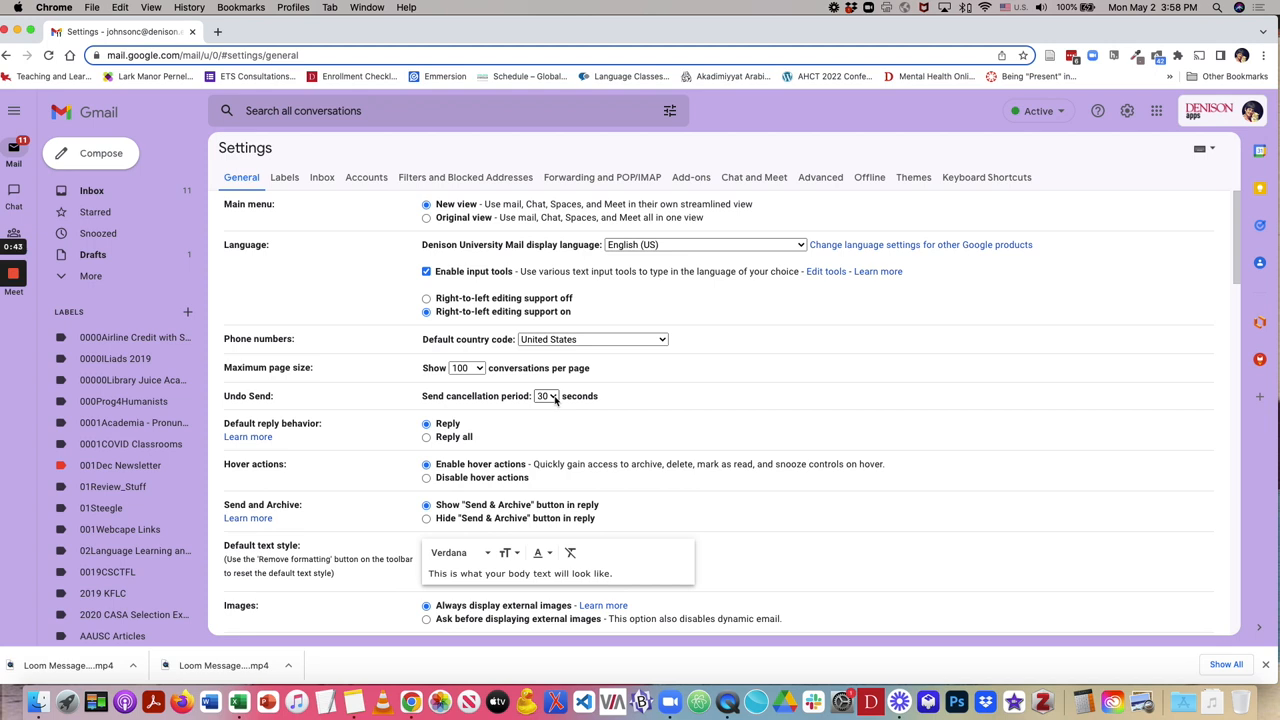
left_click(548, 396)
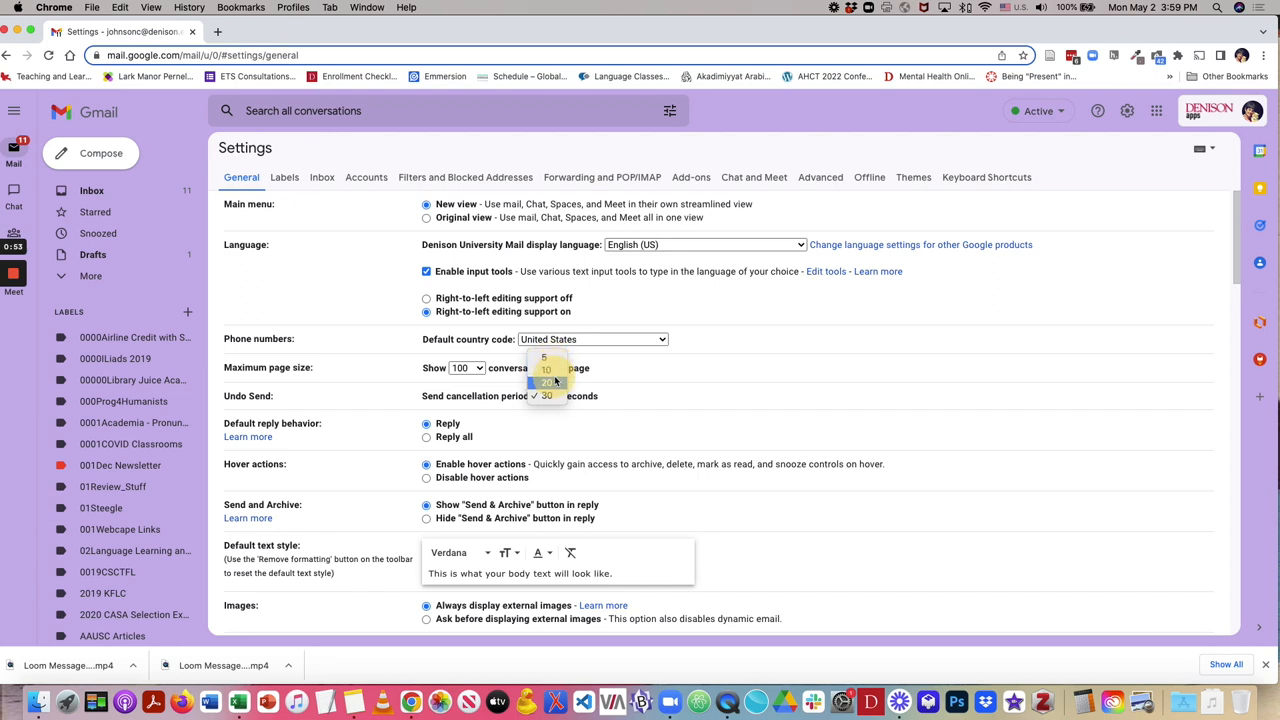
left_click(548, 396)
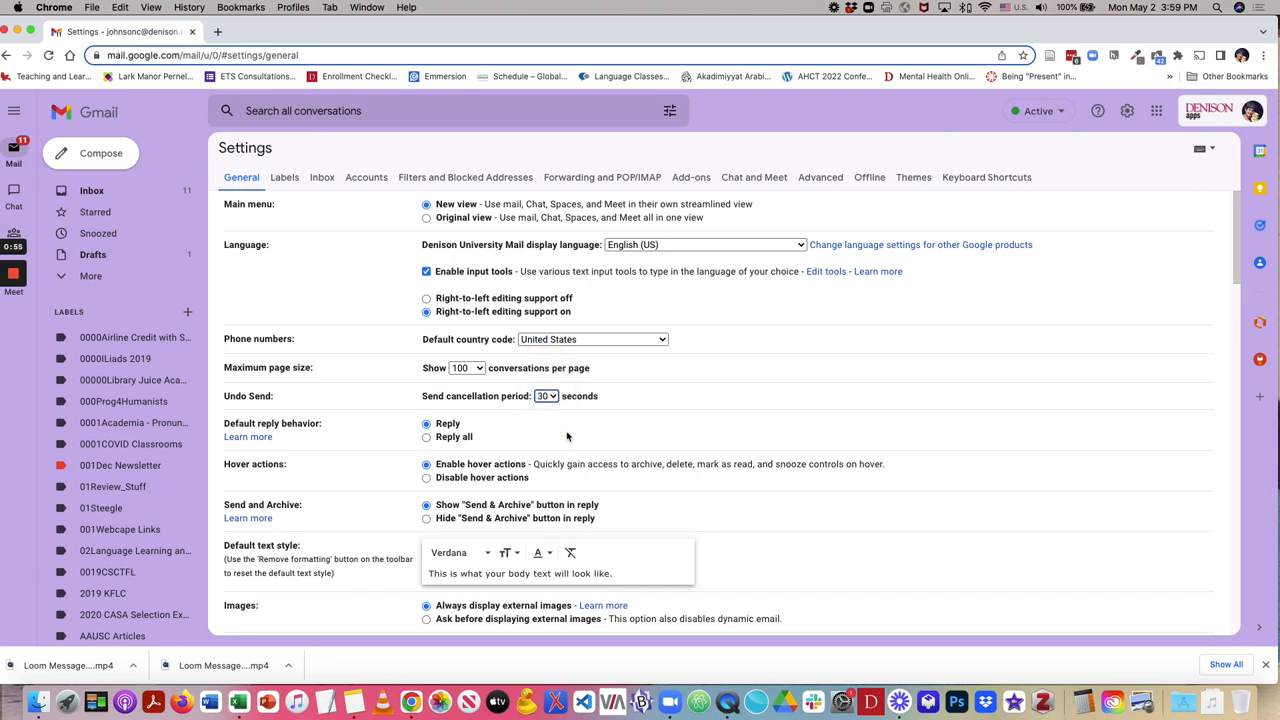
mouse_move(622, 444)
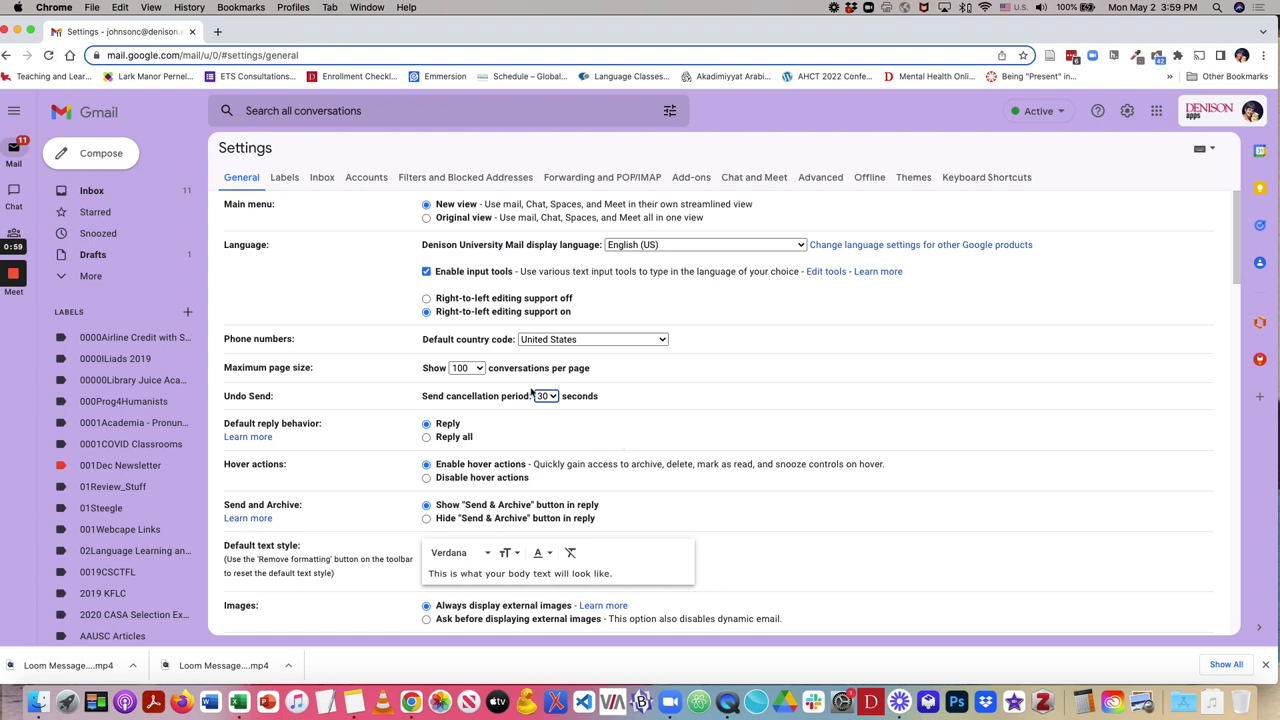
scroll("down", 3)
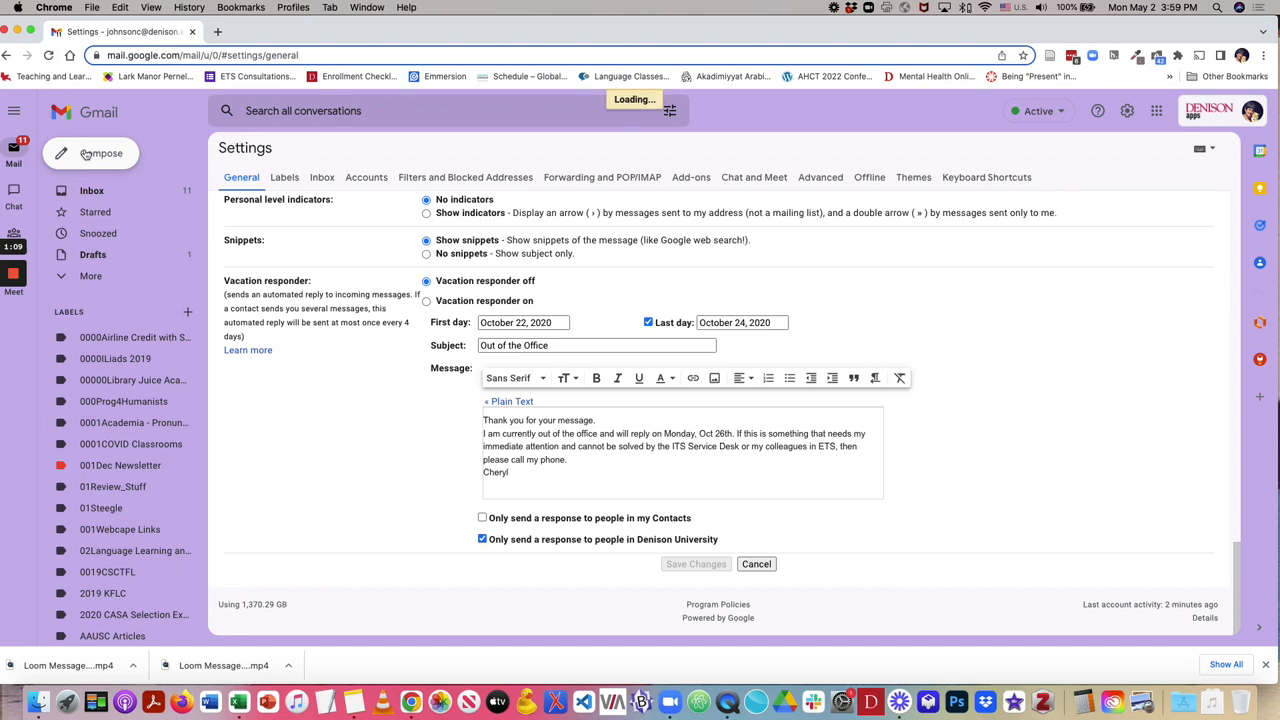
Compose a full-size message addressed to the contact suggested for 'barring'.
left_click(92, 190)
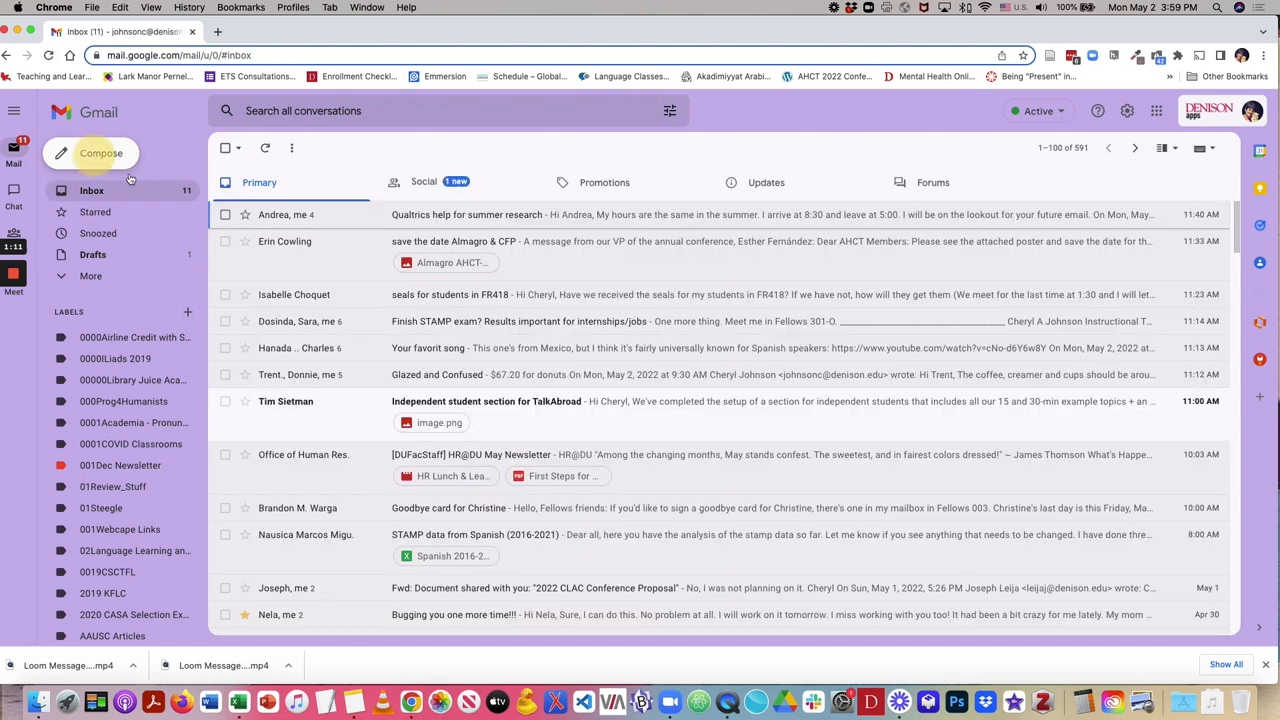
left_click(100, 152)
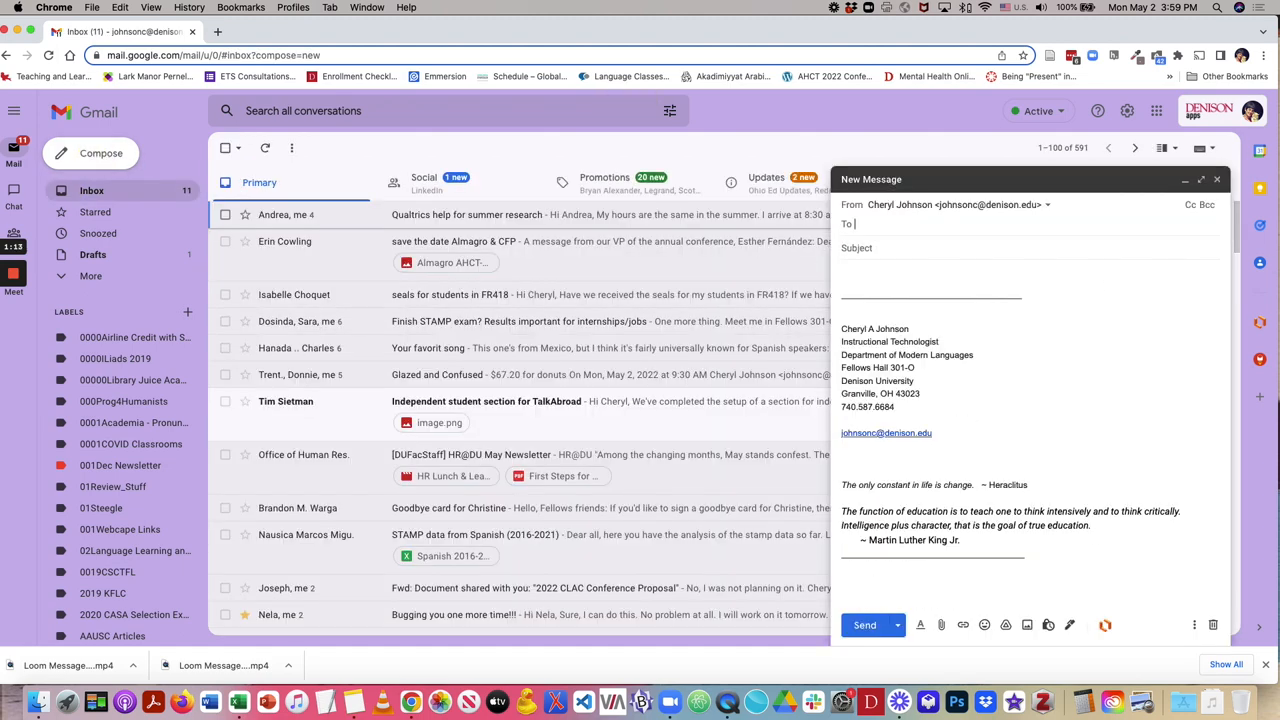
left_click(1200, 180)
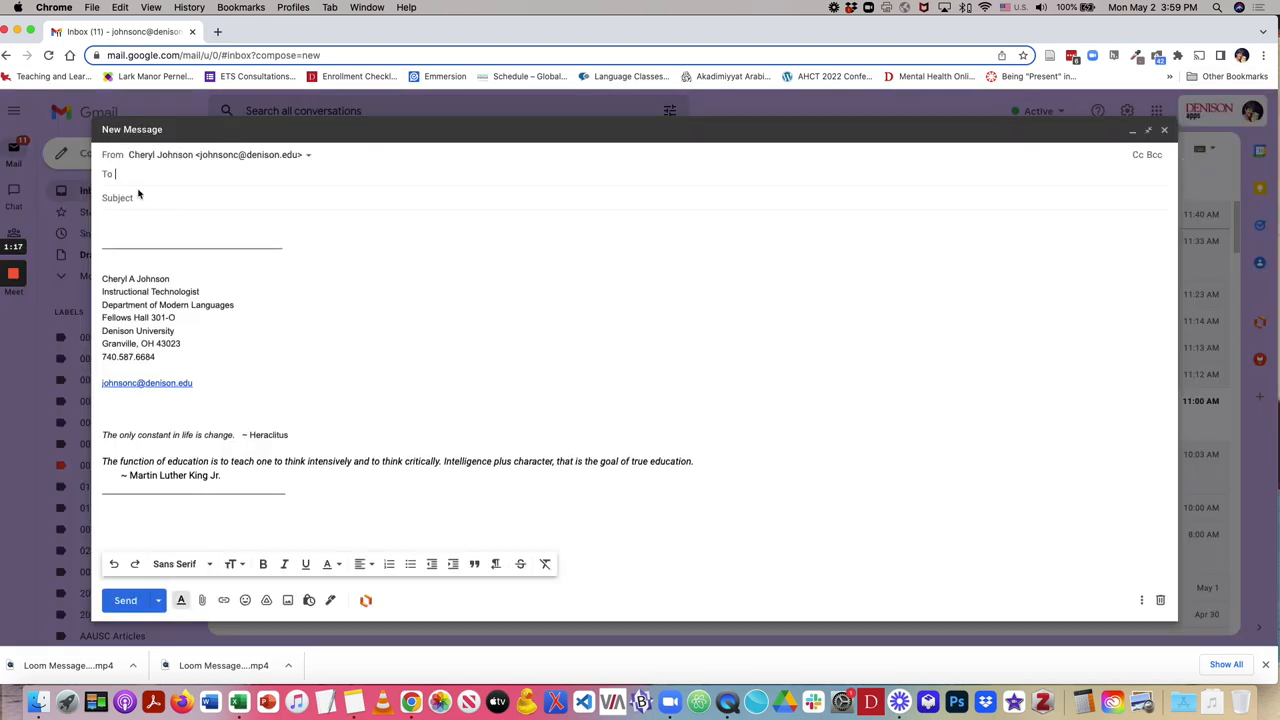
type("barring")
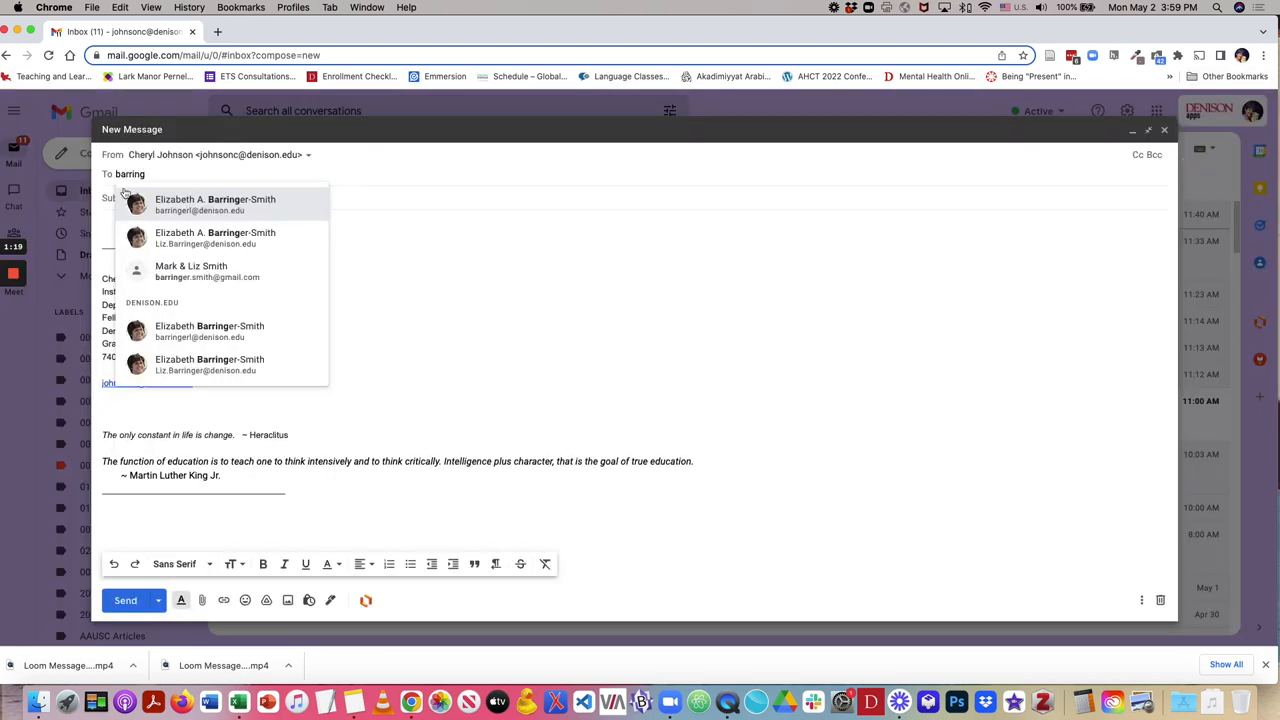
left_click(216, 204)
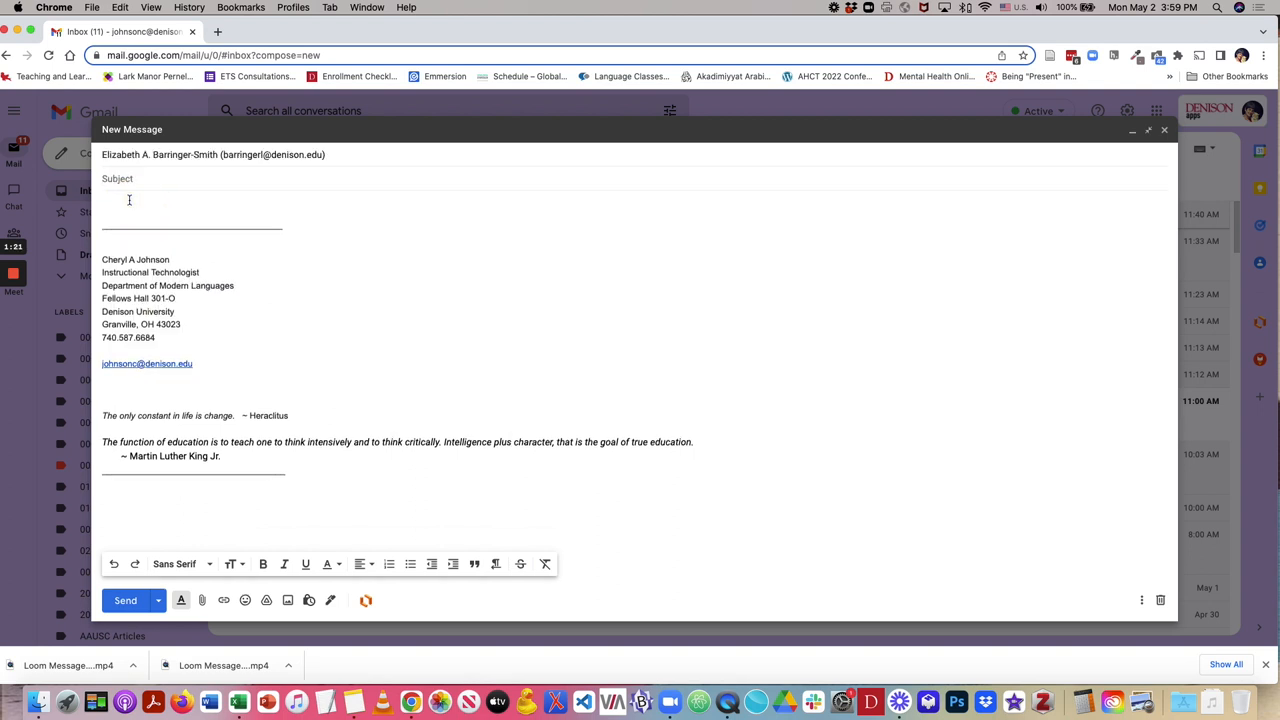
Give the message the subject 'Blah', send it, then undo the send.
type("Blah")
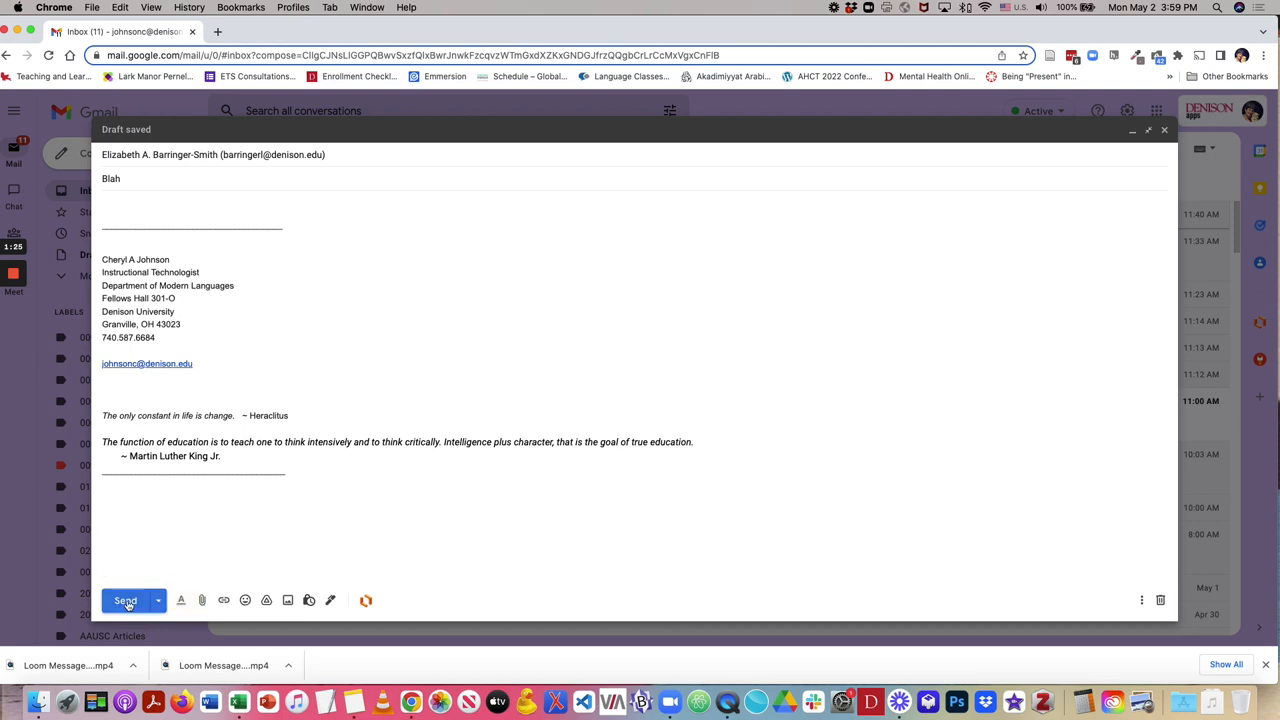
left_click(124, 600)
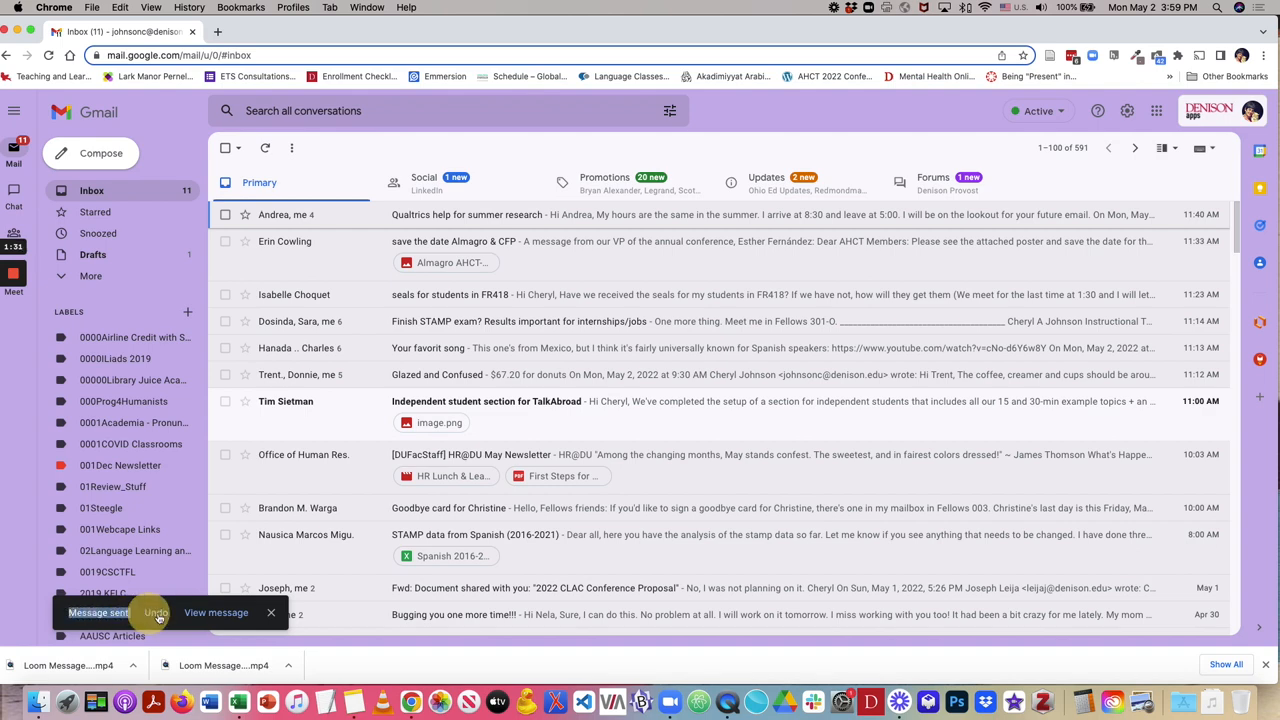
left_click(156, 612)
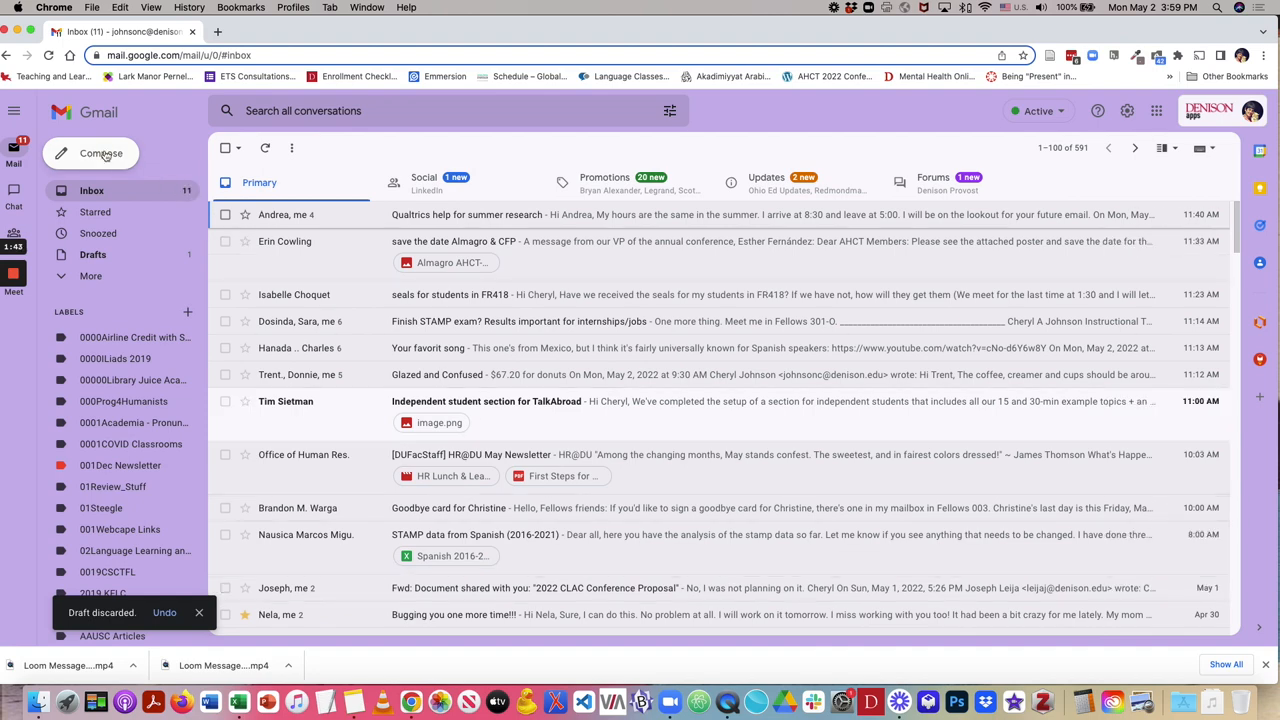
Start a fresh new message after discarding the recalled draft.
left_click(100, 152)
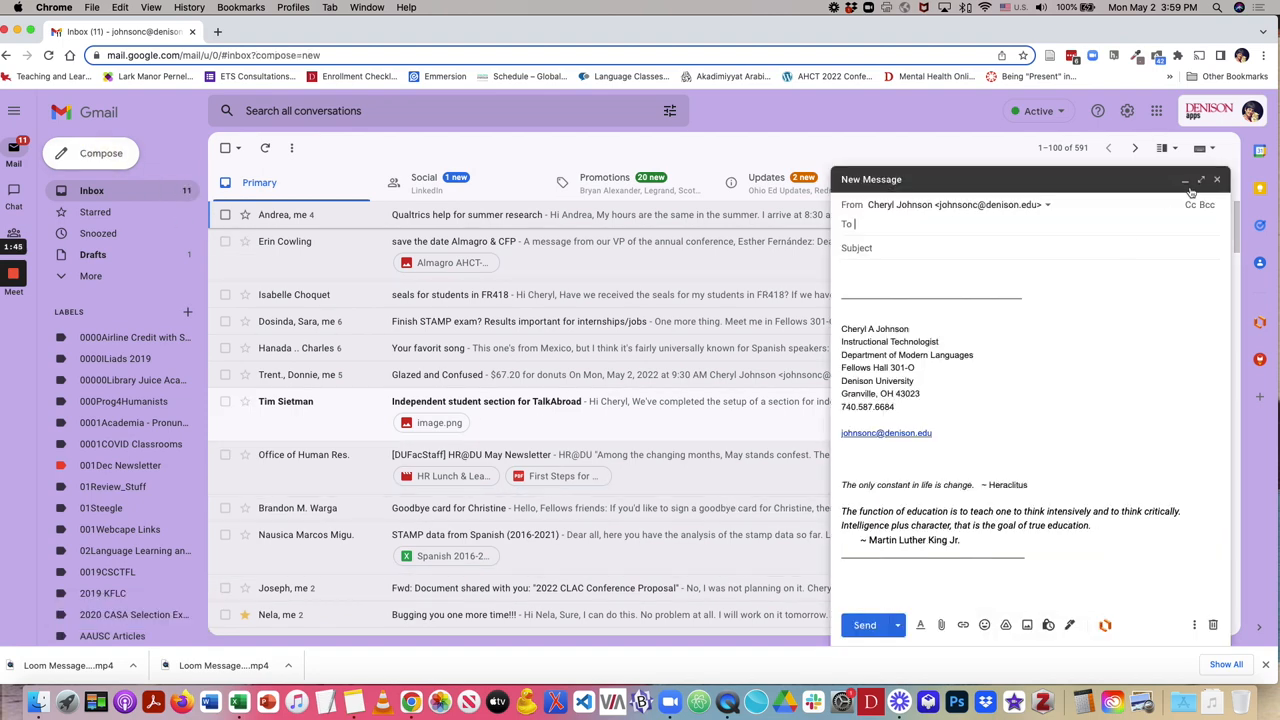
left_click(1200, 180)
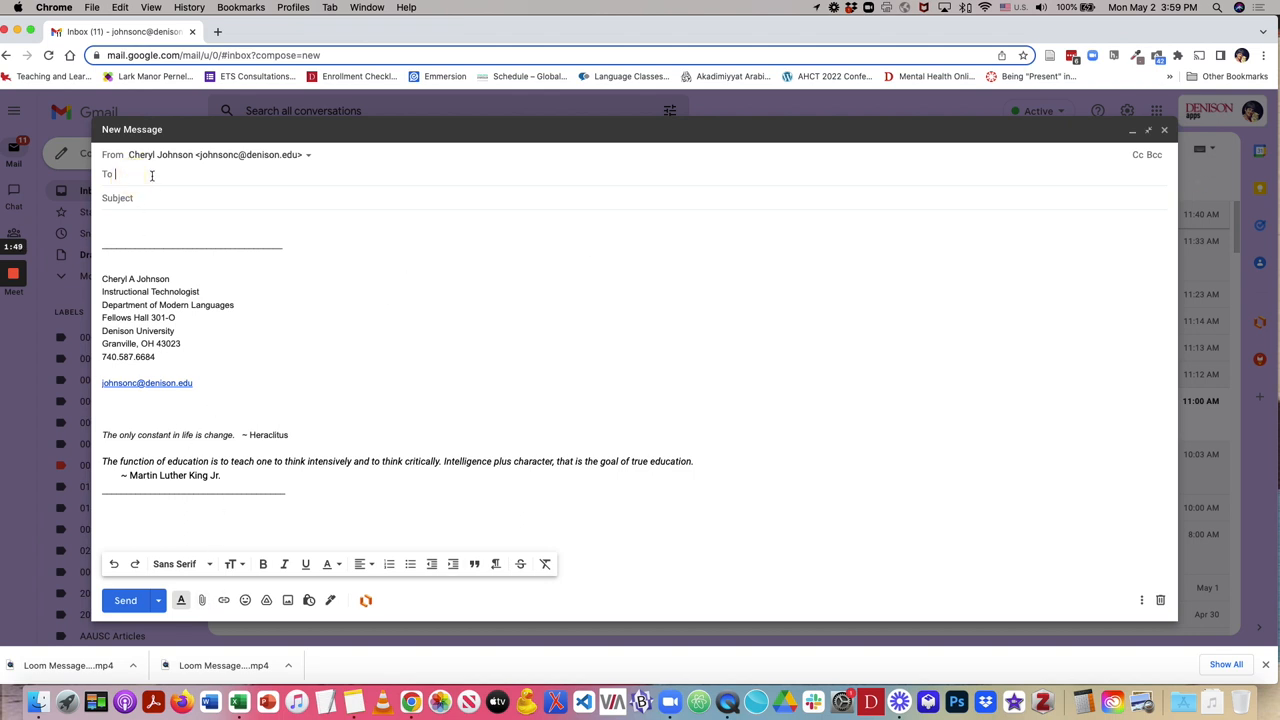
type("bar")
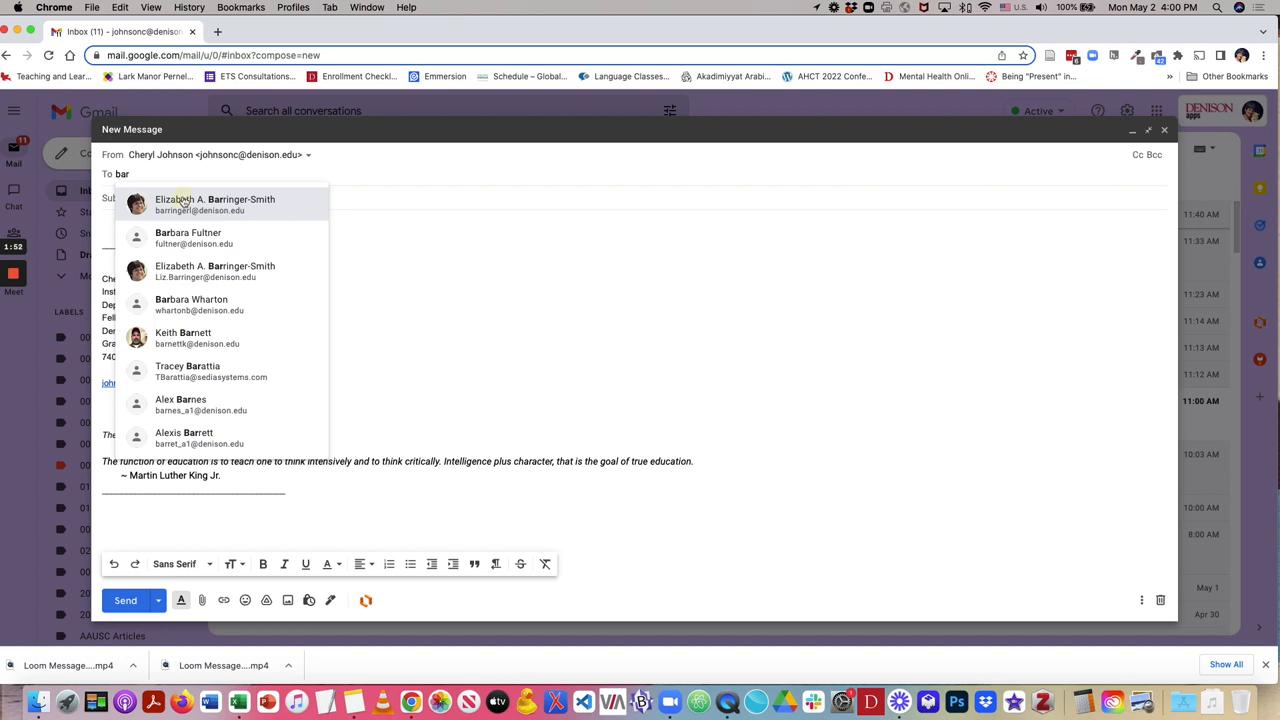
left_click(216, 204)
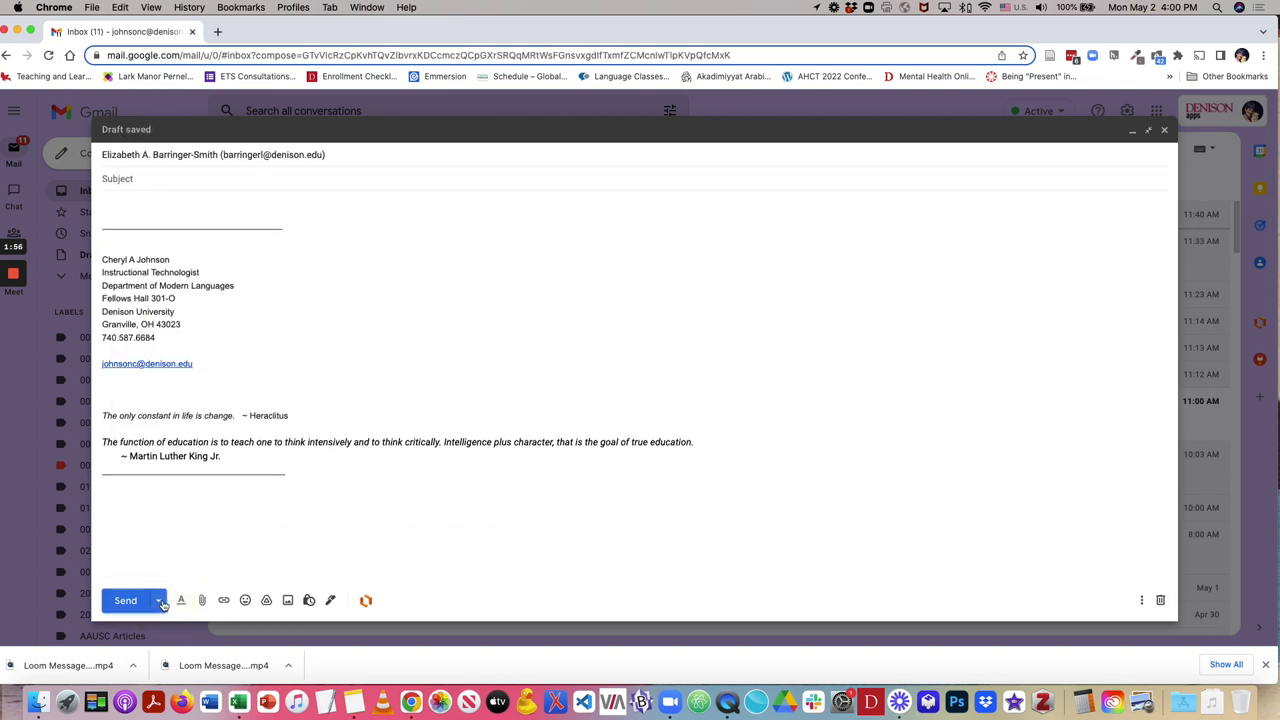
mouse_move(158, 600)
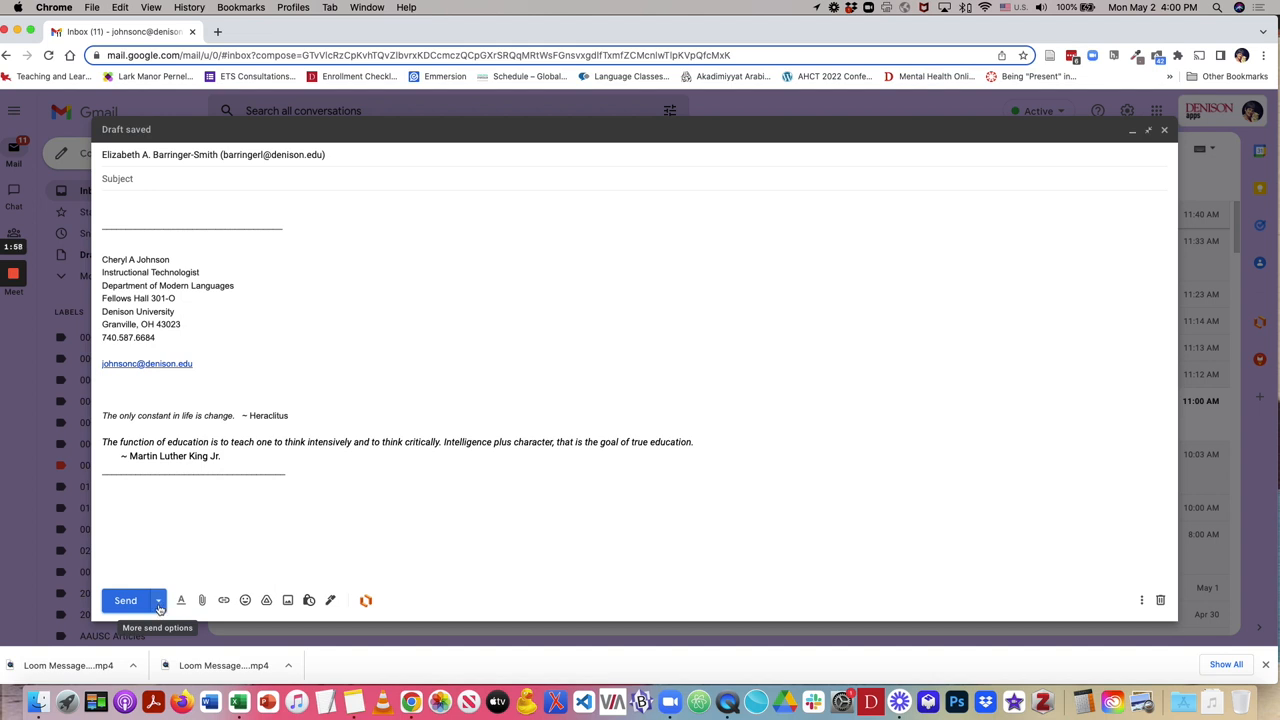
Choose Schedule send from the Send menu and go to Pick date & time.
left_click(158, 600)
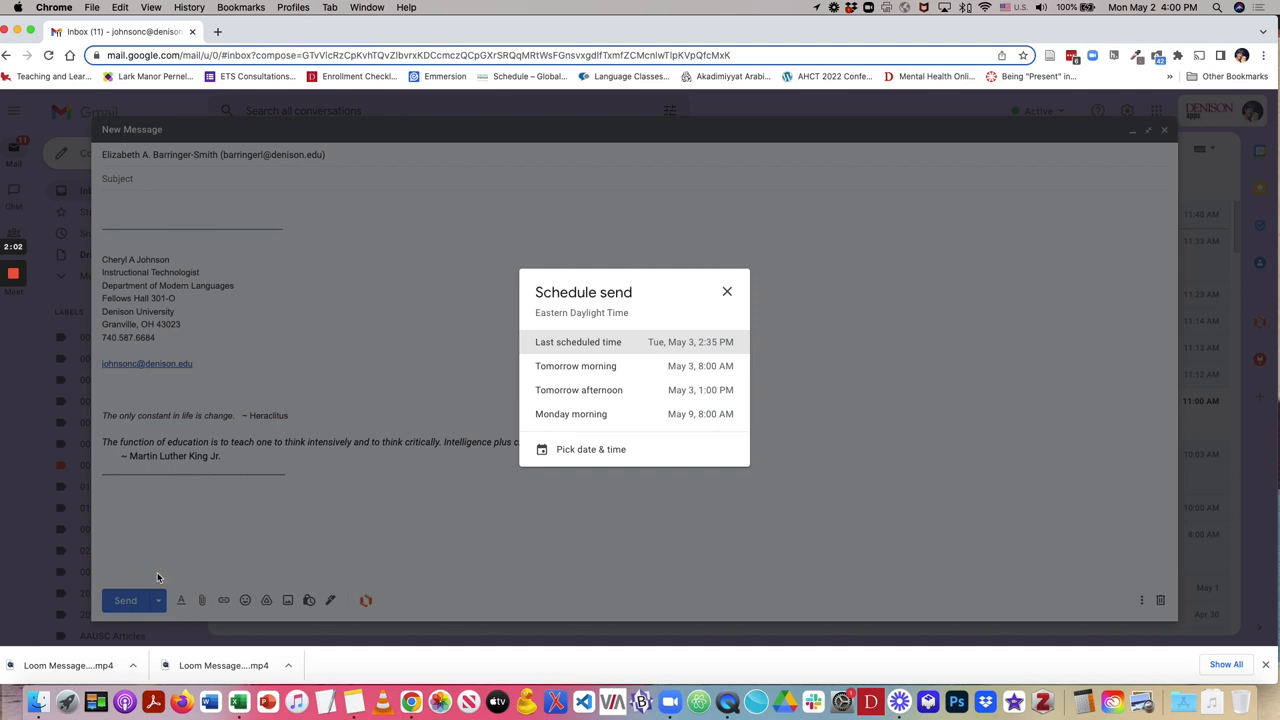
mouse_move(356, 520)
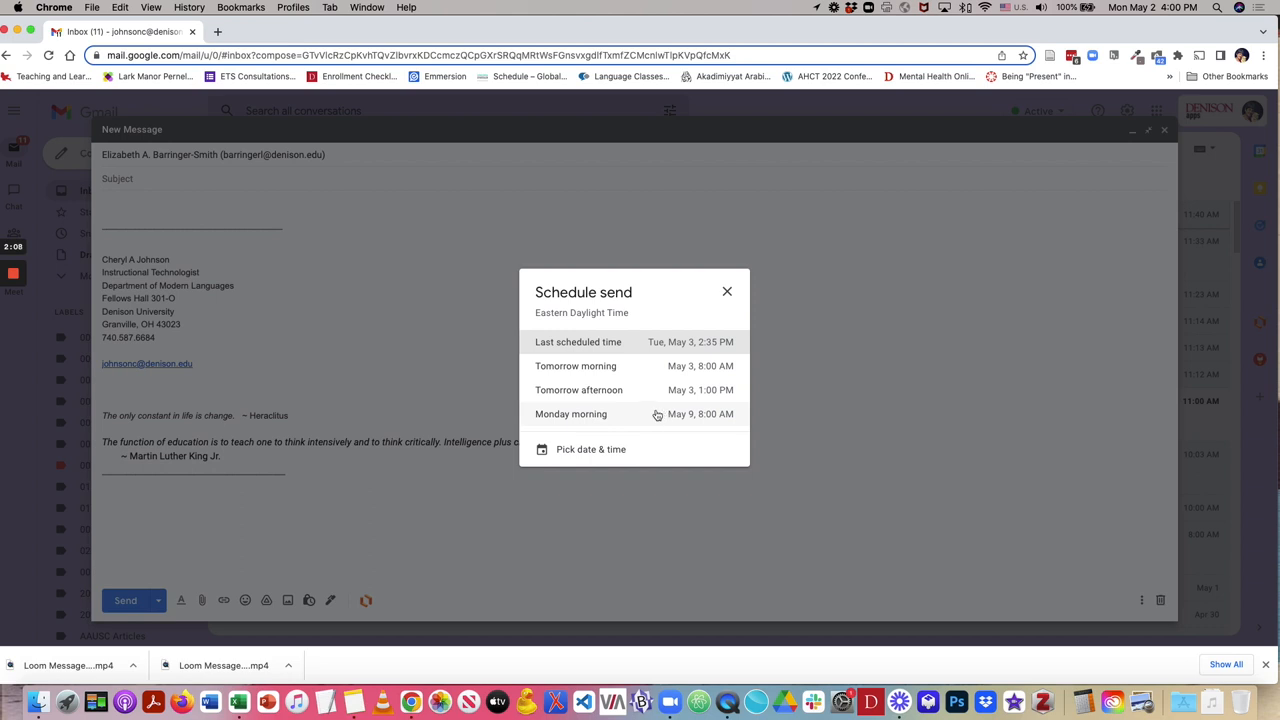
left_click(590, 448)
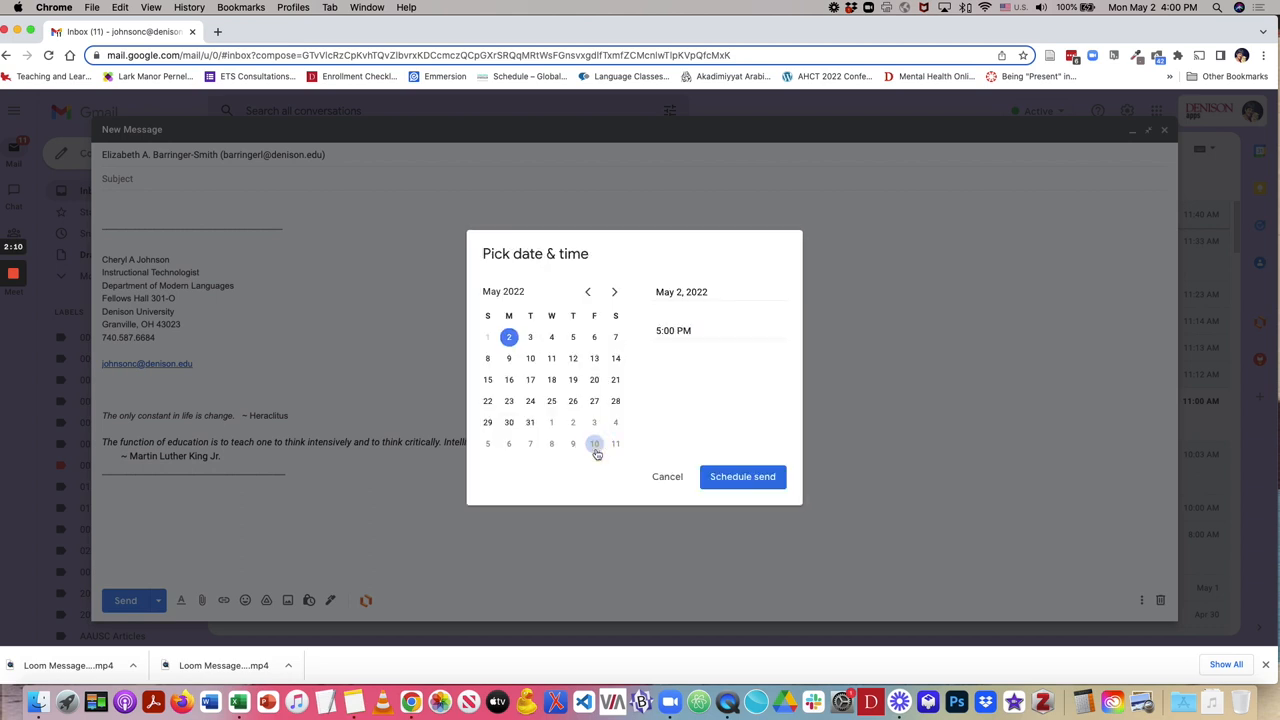
Schedule the draft for Wednesday, May 4, 2022 at 8:30 AM.
left_click(552, 336)
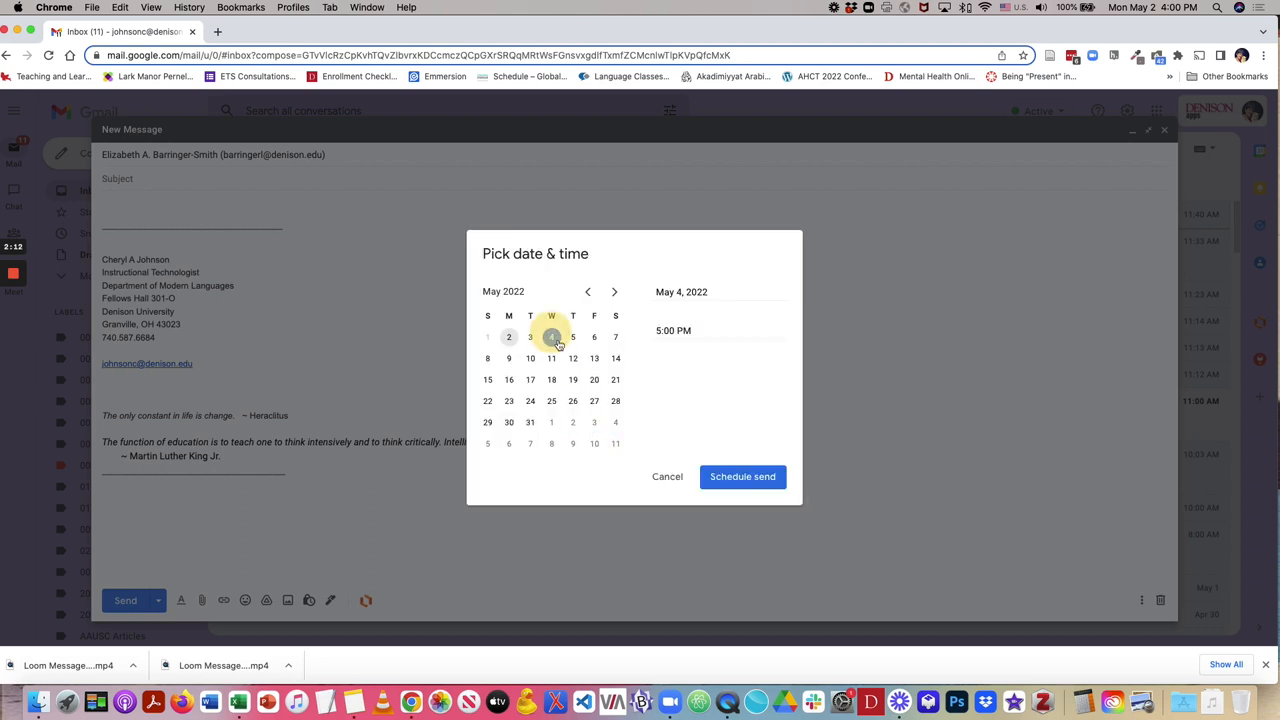
left_click(552, 336)
type("8:30AM")
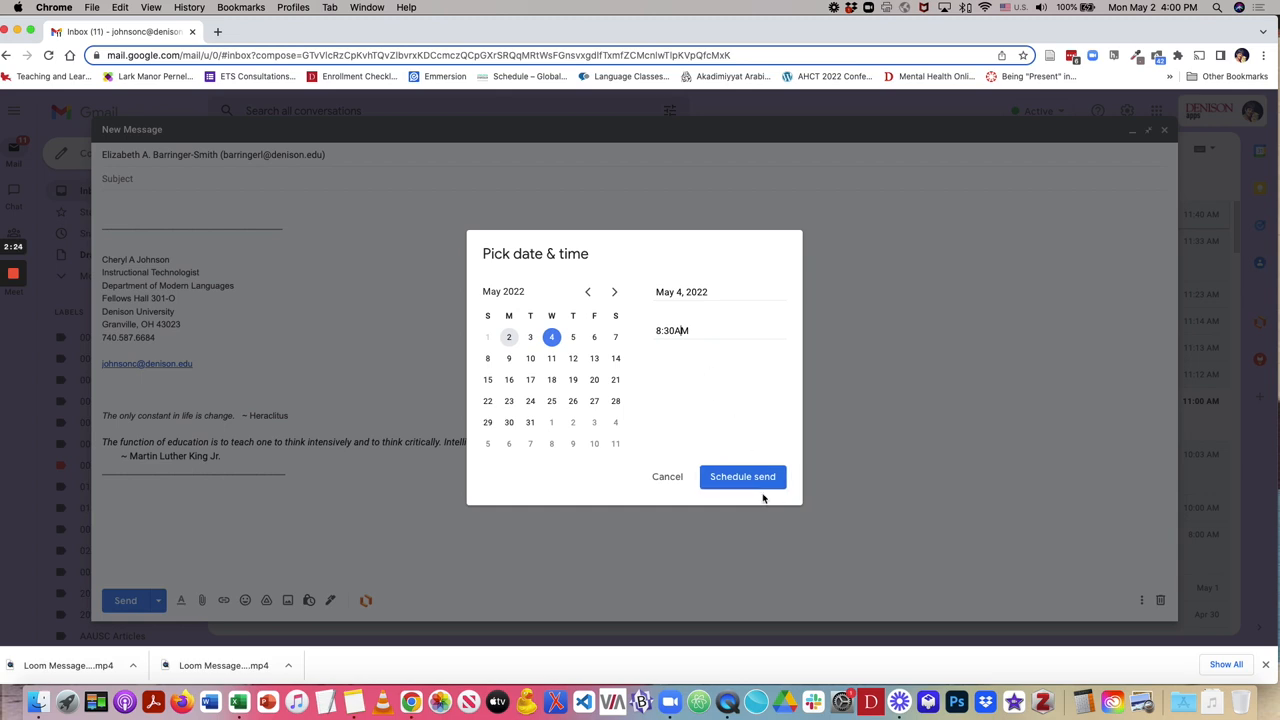
left_click(742, 476)
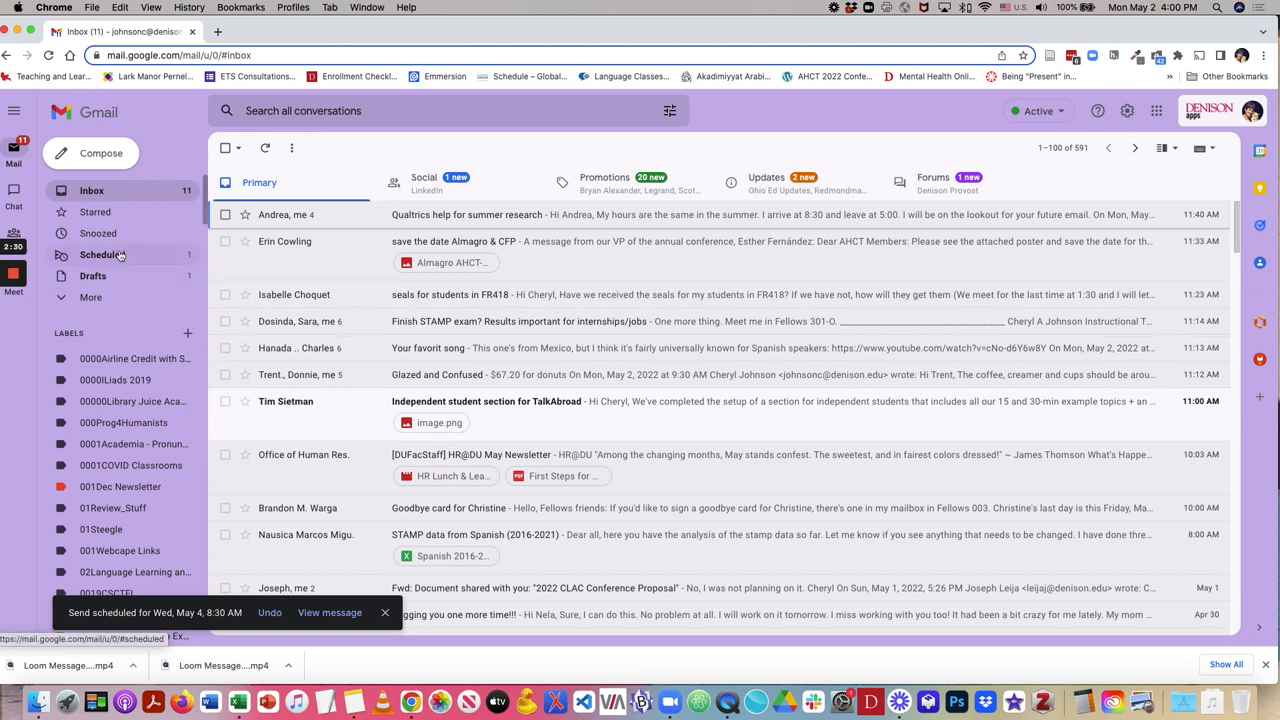
mouse_move(102, 254)
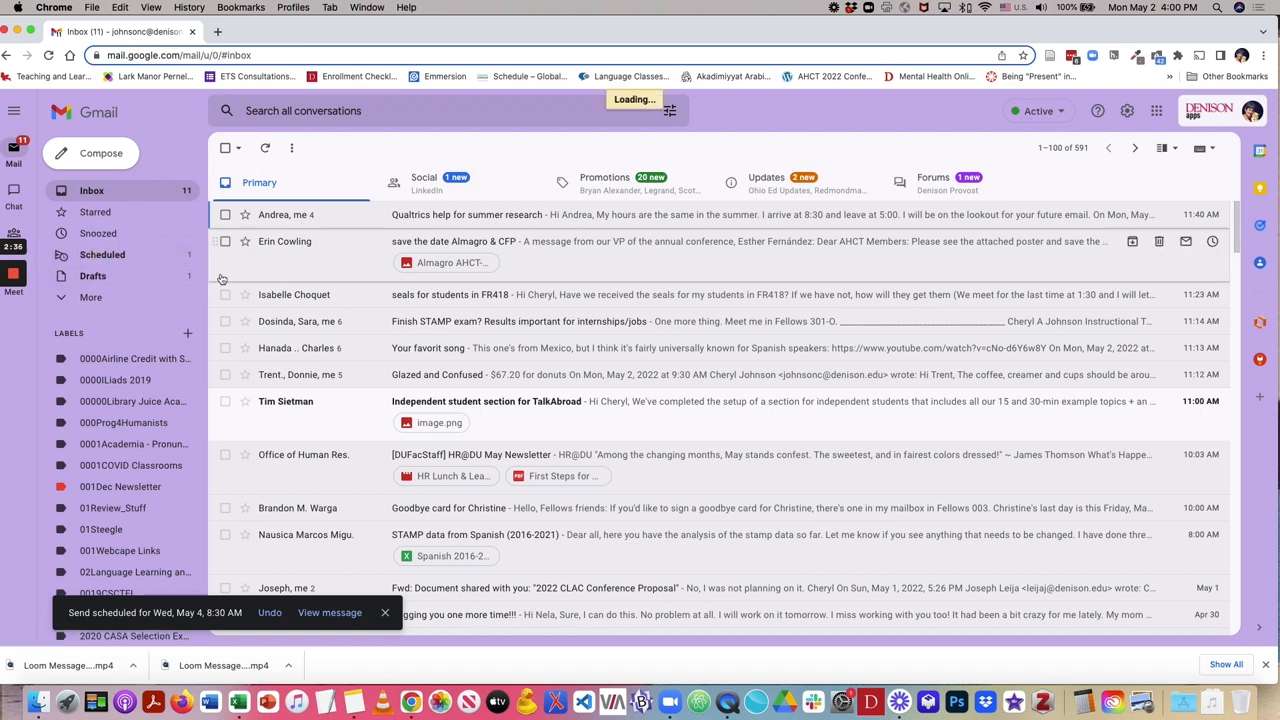
Show the Scheduled folder listing the pending message to Elizabeth.
left_click(102, 254)
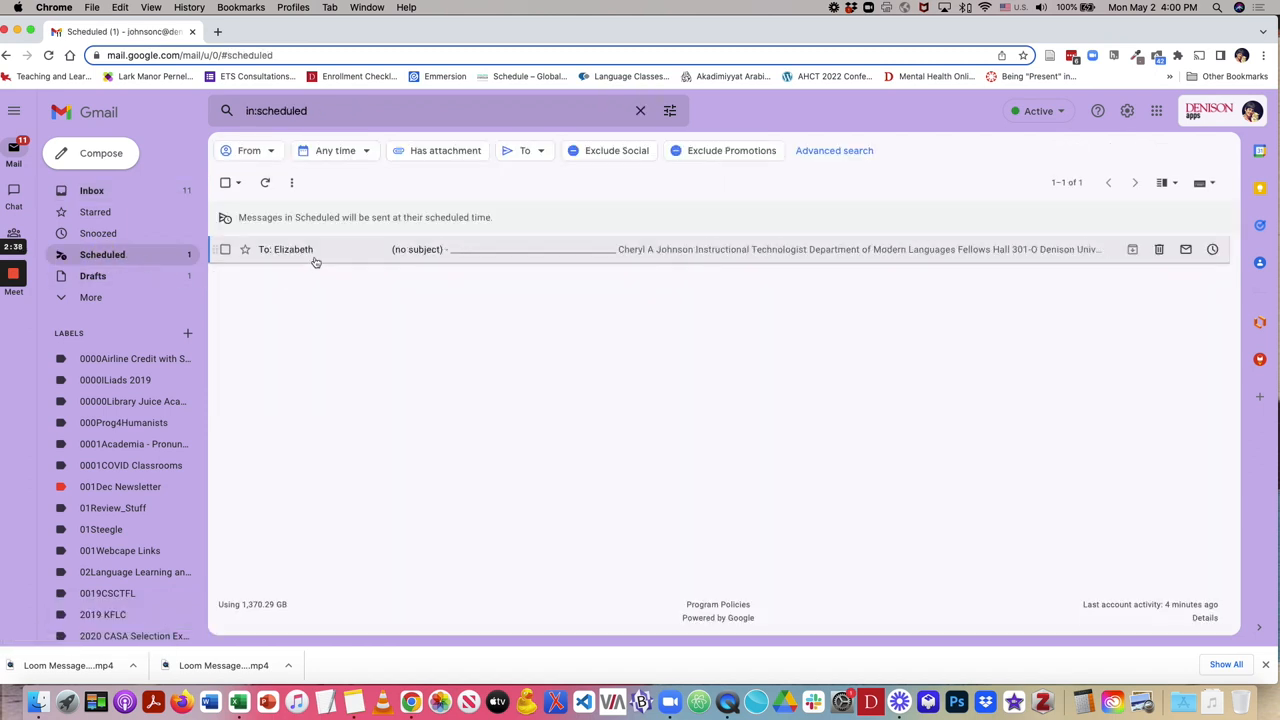